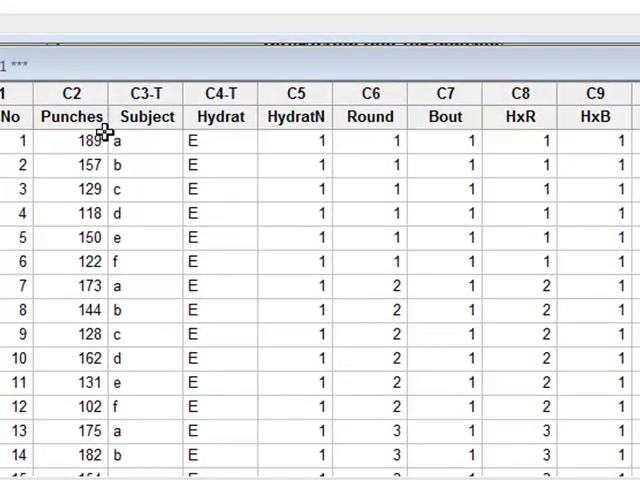
mouse_move(152, 122)
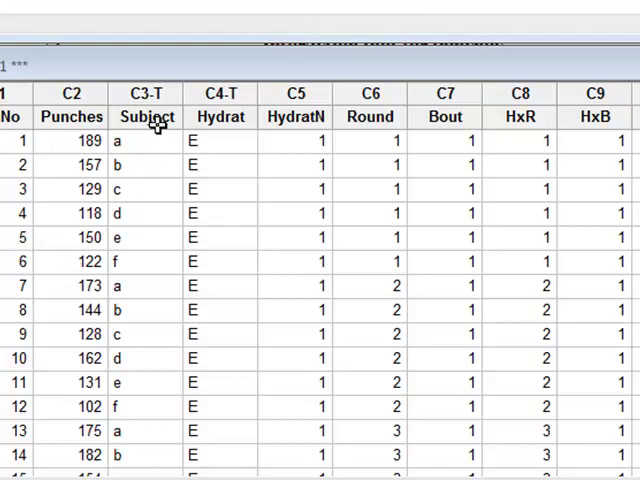
mouse_move(148, 272)
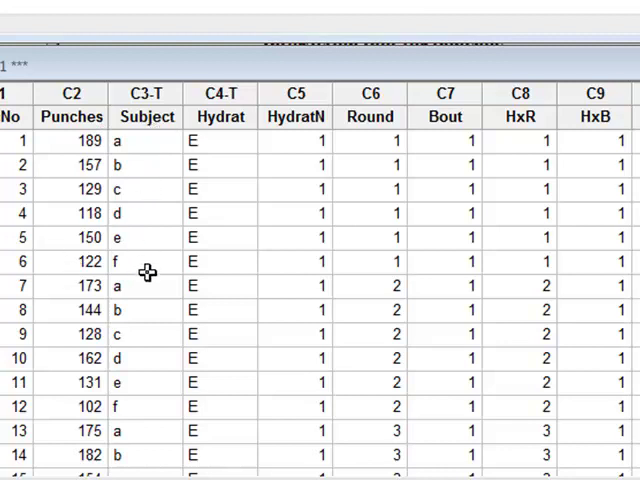
mouse_move(122, 126)
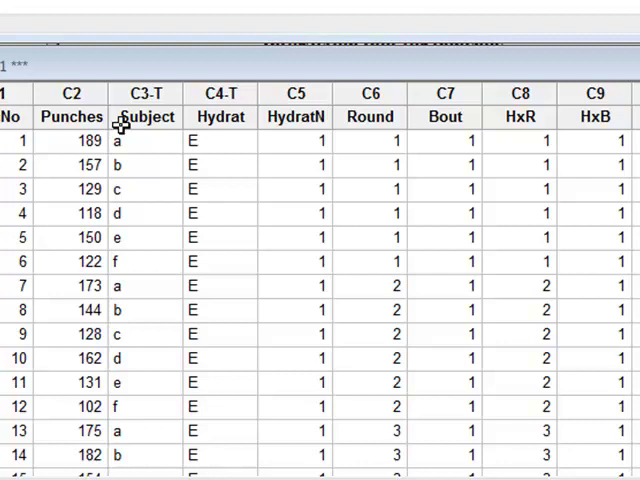
mouse_move(148, 144)
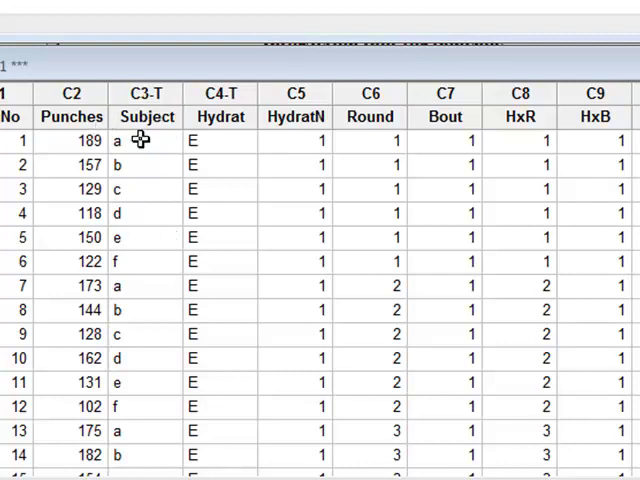
mouse_move(148, 276)
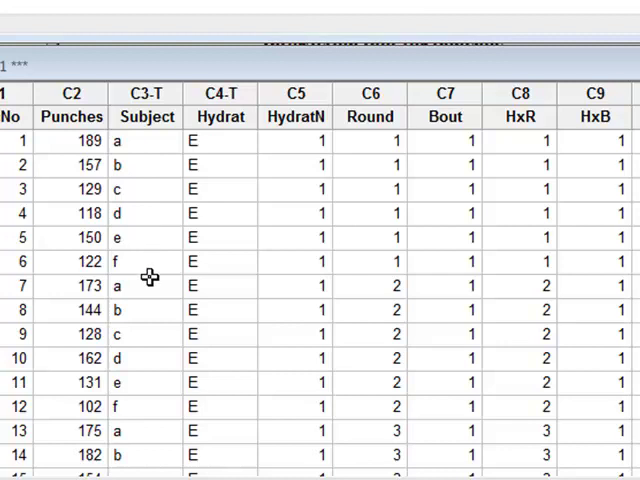
mouse_move(236, 116)
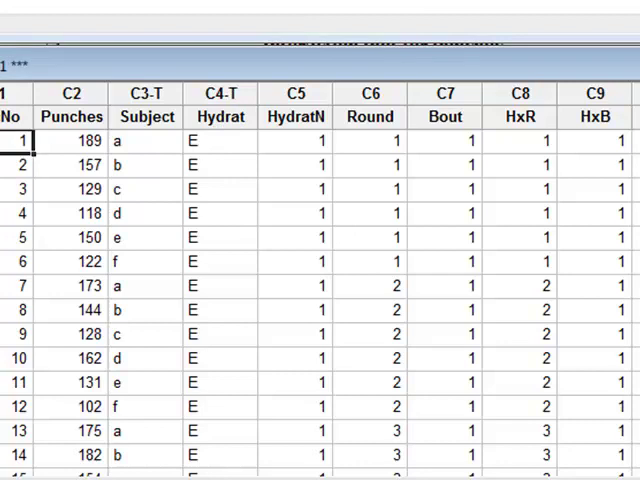
Scroll through the worksheet rows and bring up the Stat menu of analysis categories
scroll(down, 3)
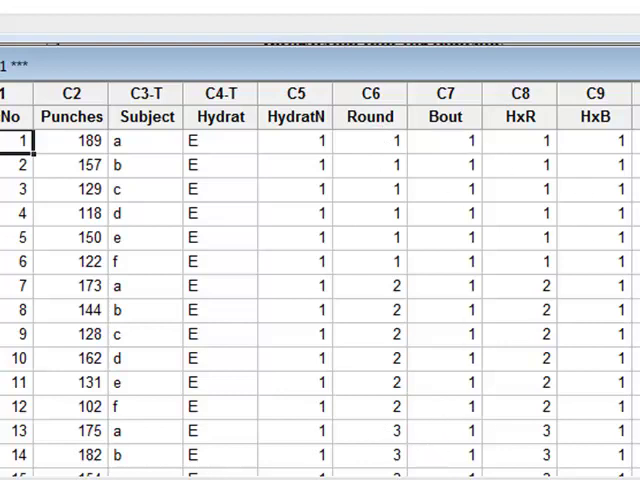
scroll(down, 3)
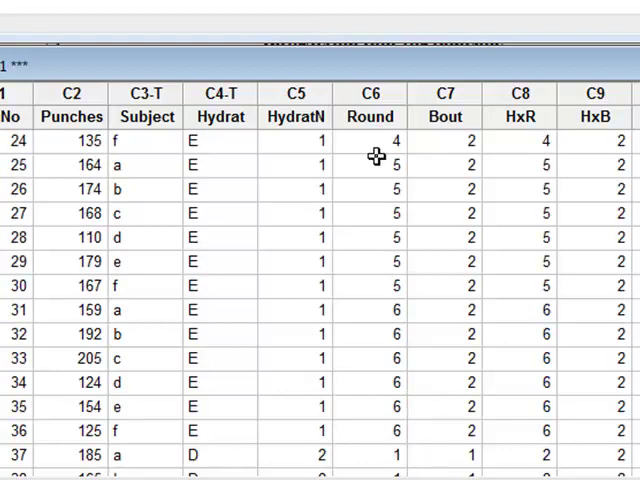
mouse_move(456, 148)
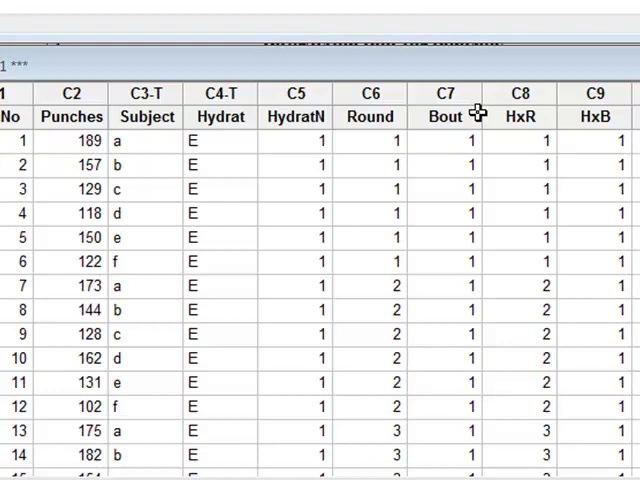
mouse_move(536, 118)
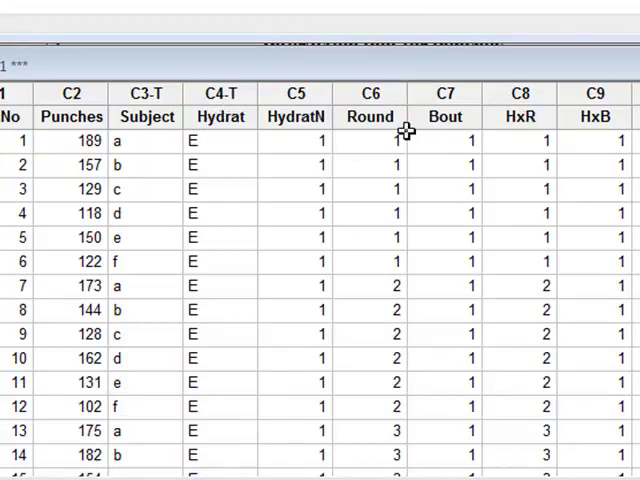
mouse_move(456, 118)
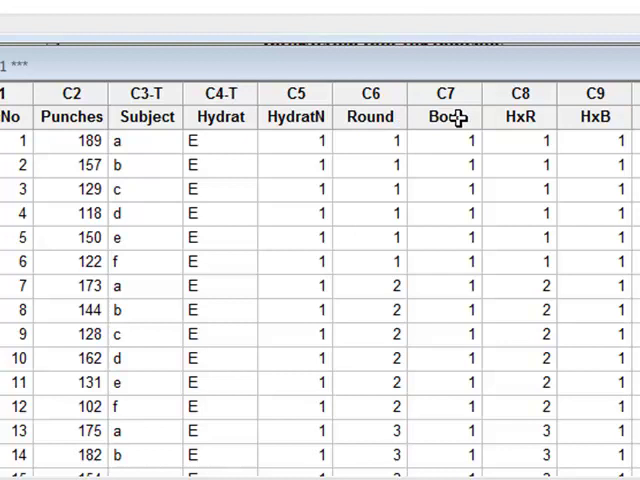
mouse_move(540, 118)
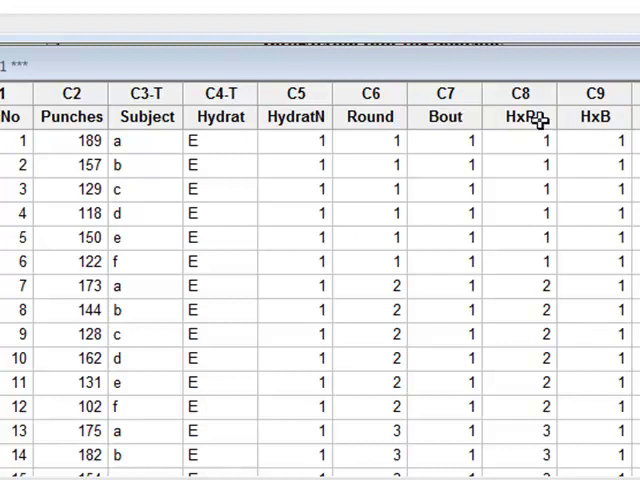
mouse_move(604, 132)
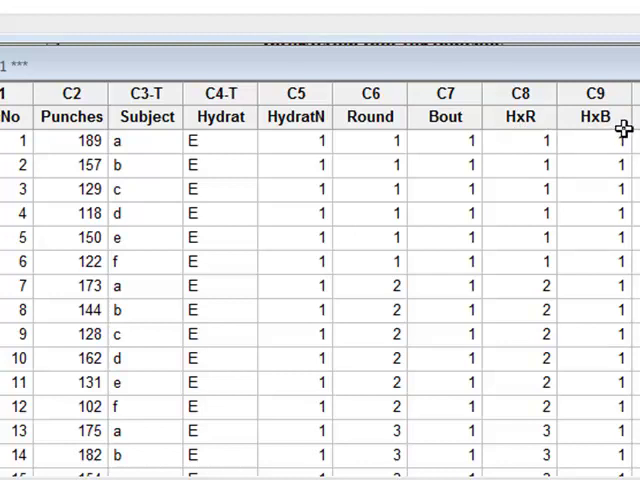
mouse_move(576, 118)
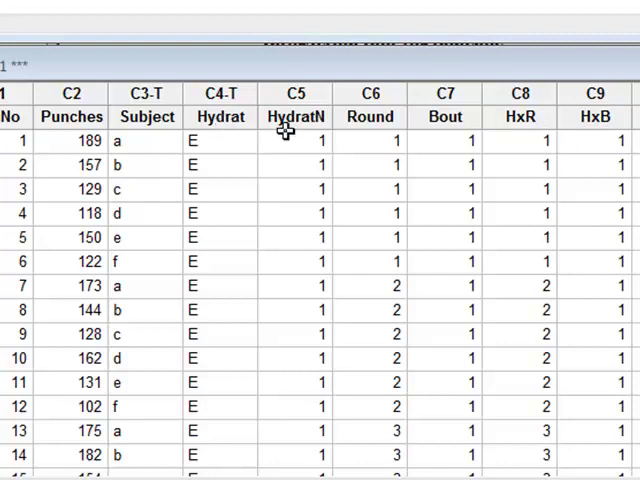
mouse_move(292, 456)
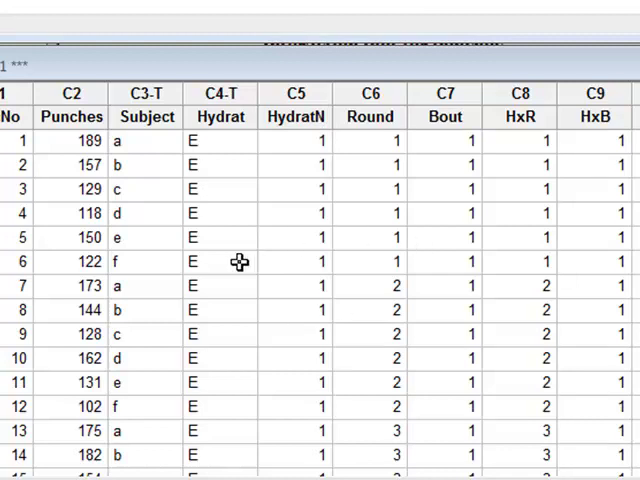
mouse_move(550, 114)
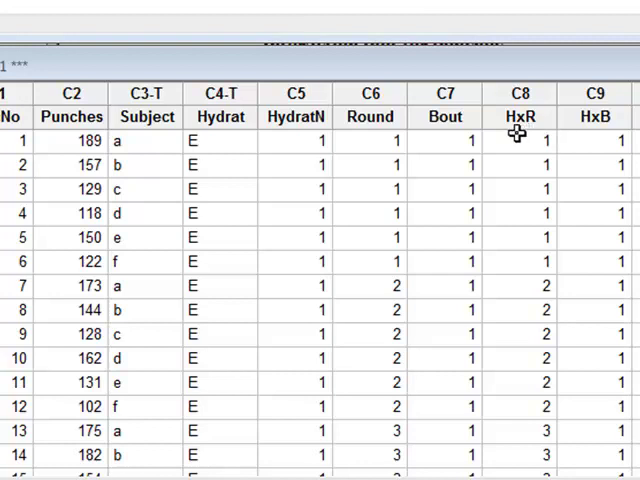
mouse_move(320, 122)
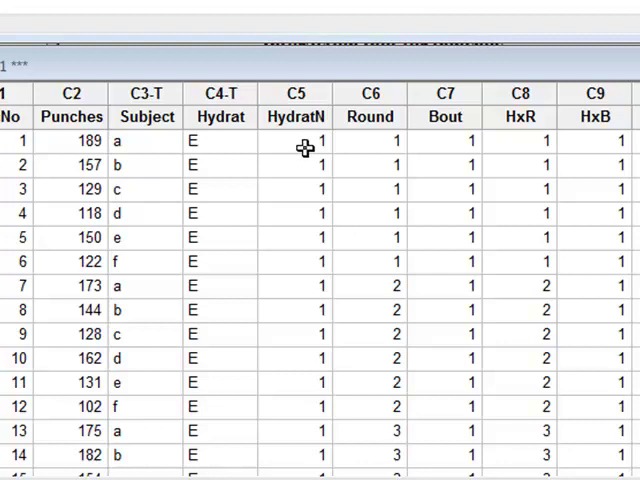
mouse_move(384, 152)
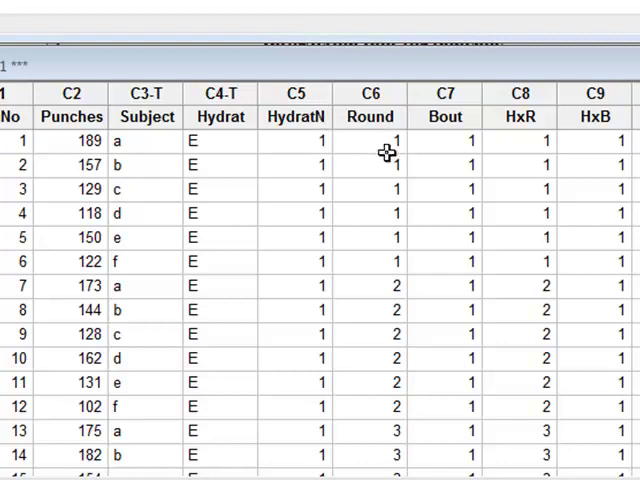
mouse_move(540, 146)
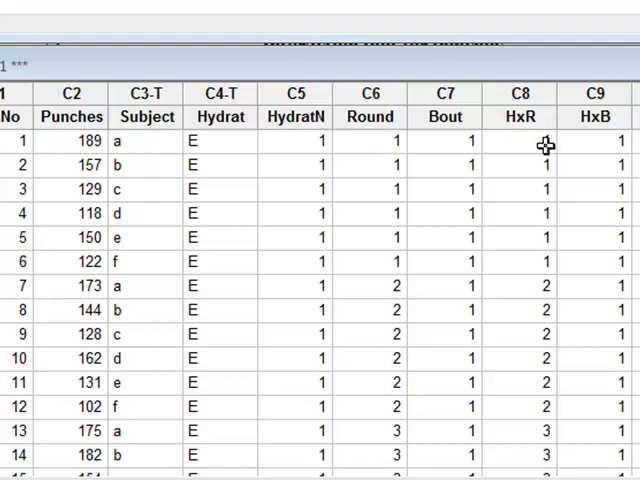
mouse_move(532, 296)
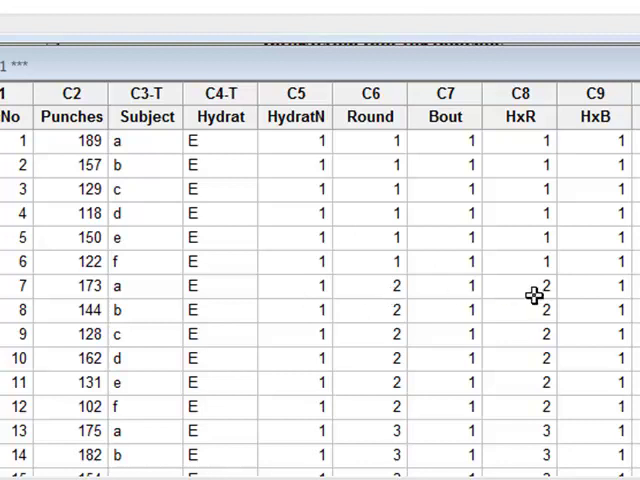
mouse_move(570, 94)
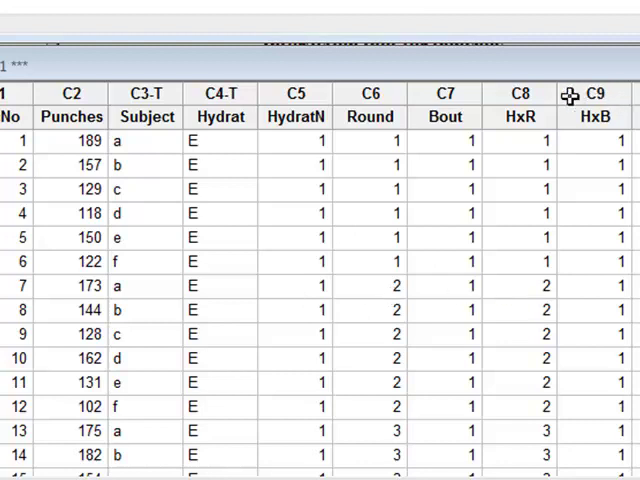
mouse_move(620, 150)
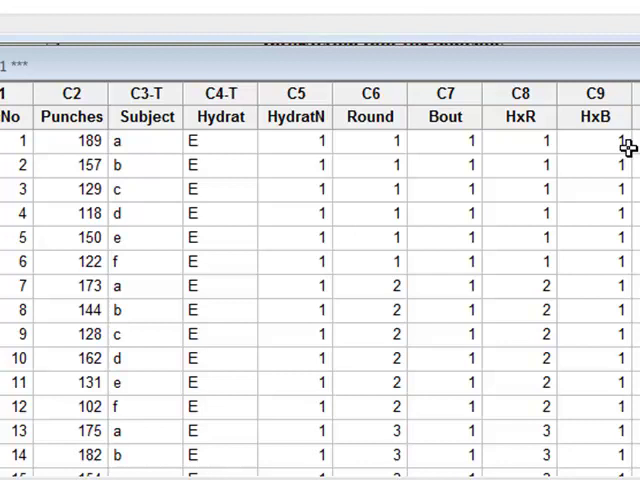
mouse_move(620, 138)
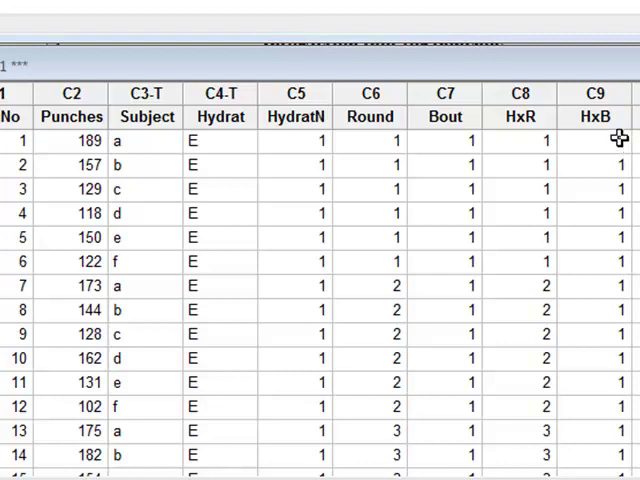
mouse_move(302, 132)
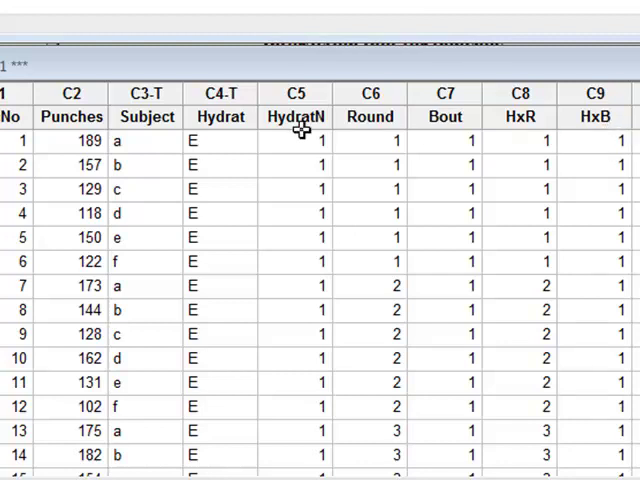
mouse_move(444, 140)
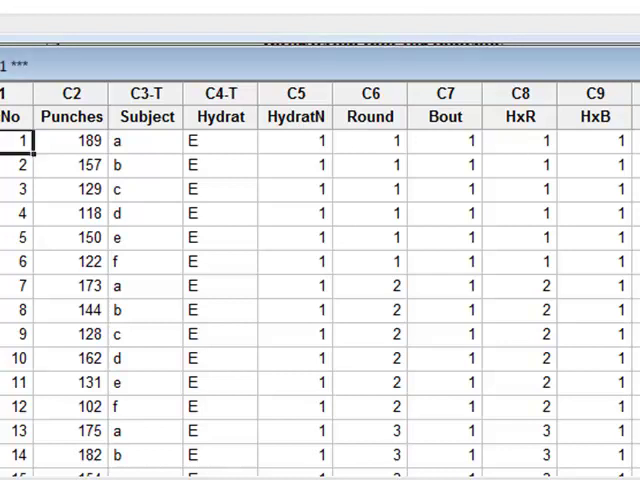
scroll(down, 3)
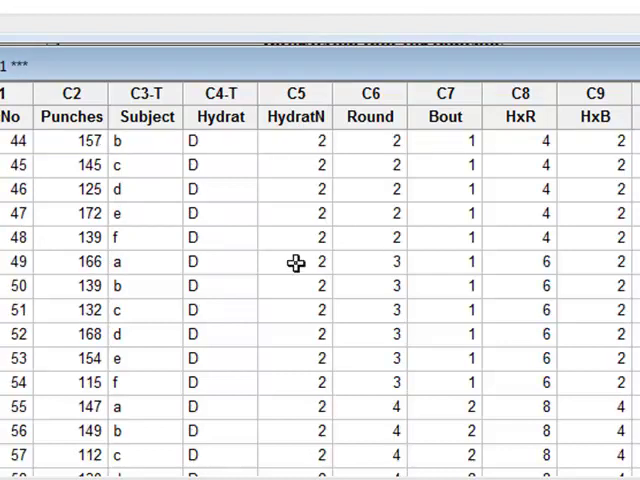
mouse_move(328, 266)
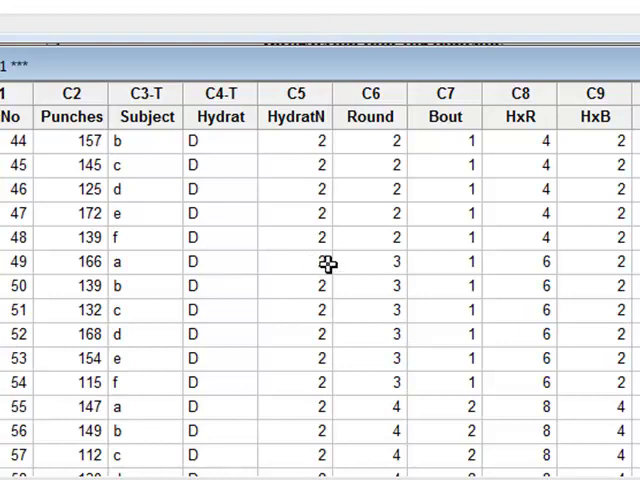
mouse_move(448, 440)
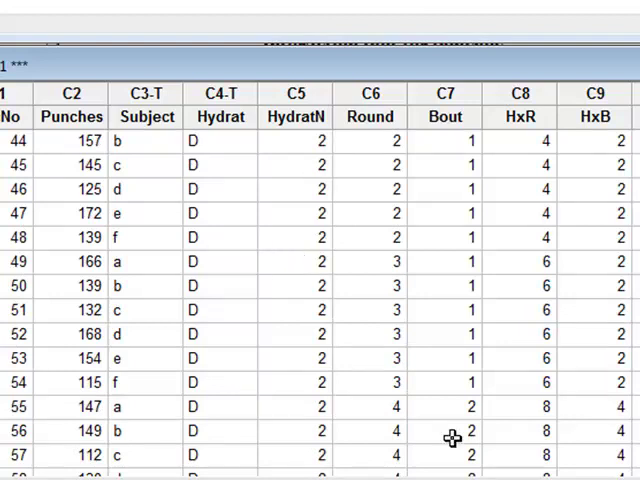
mouse_move(540, 428)
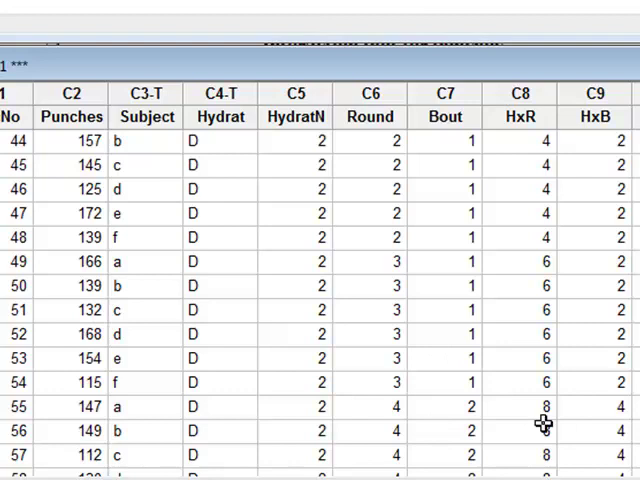
mouse_move(572, 444)
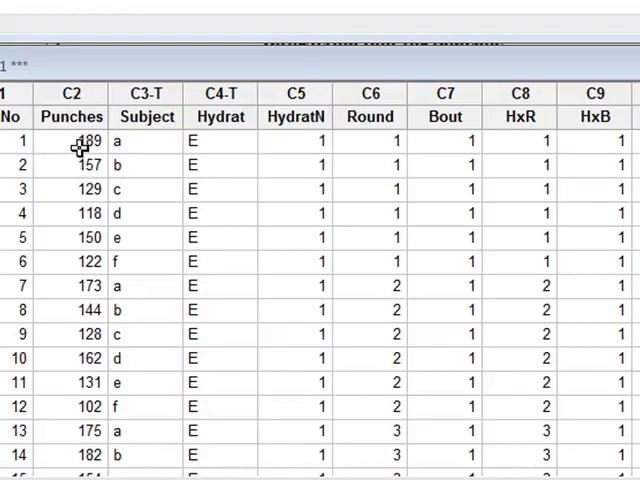
mouse_move(436, 138)
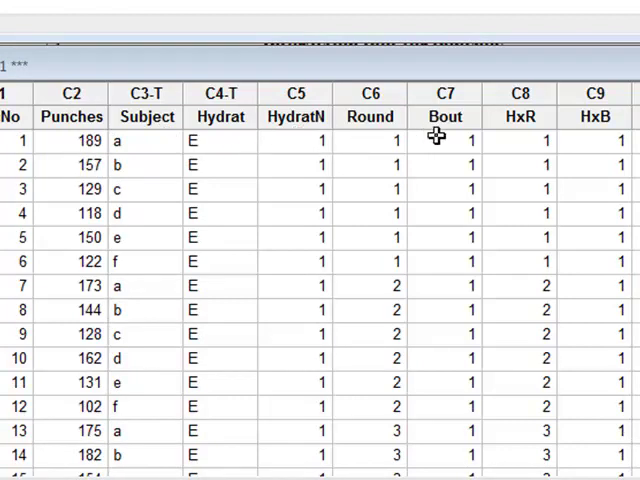
mouse_move(620, 118)
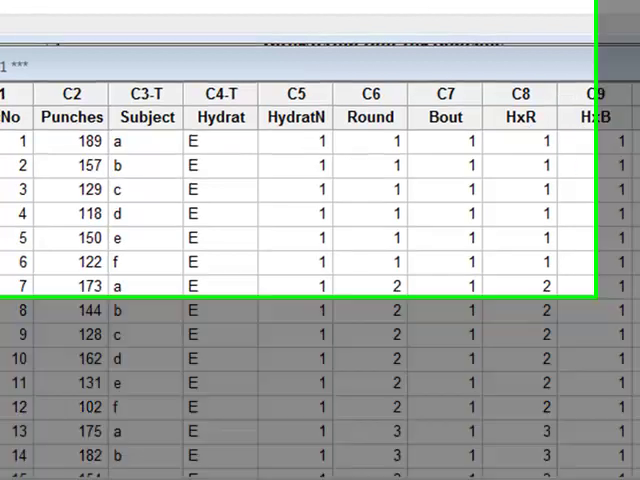
click(102, 20)
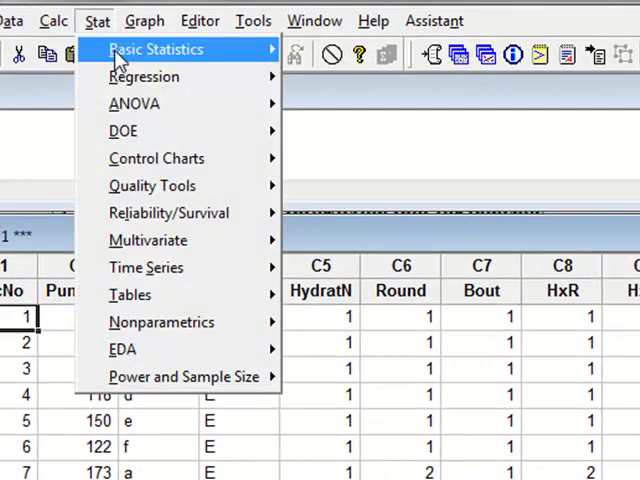
mouse_move(144, 76)
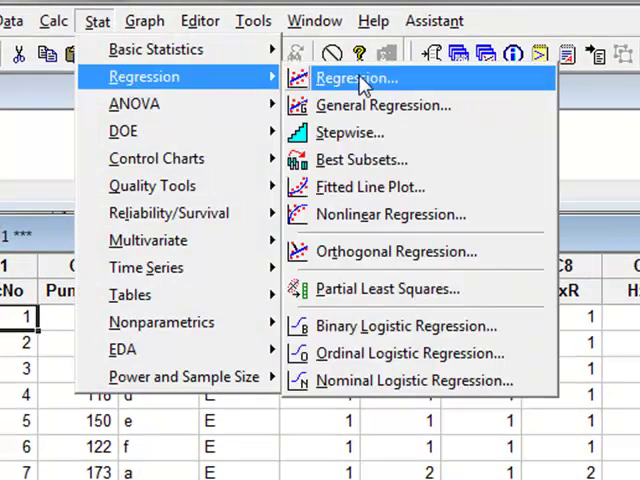
mouse_move(368, 132)
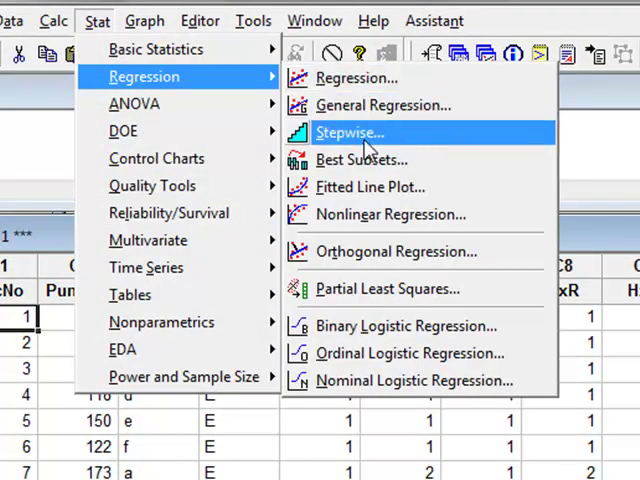
Start a stepwise regression of Punches with HydratN, Round, Bout, HxR and HxB as predictors
click(348, 132)
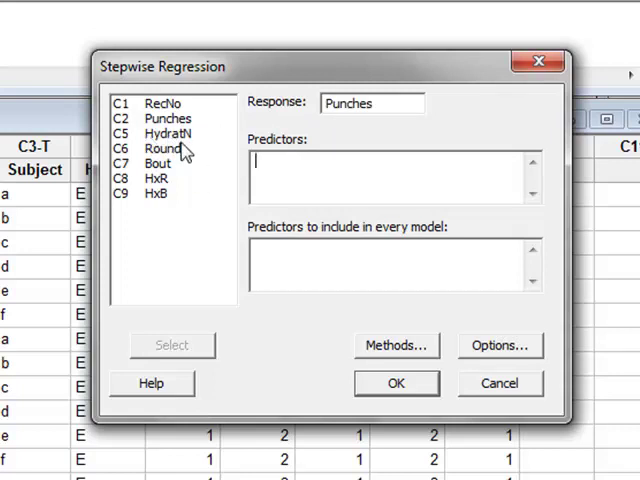
click(168, 132)
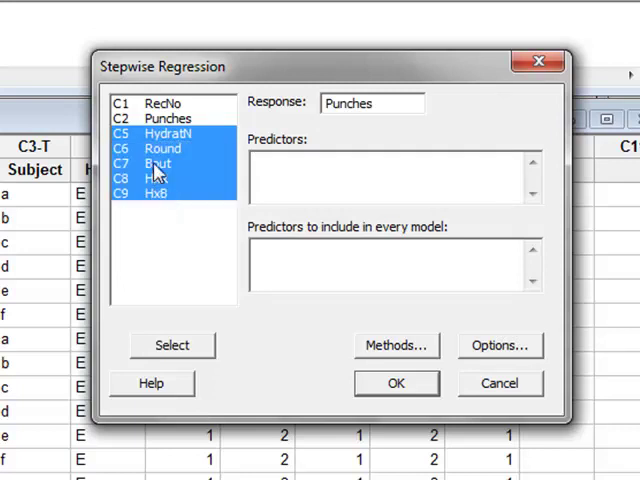
click(172, 344)
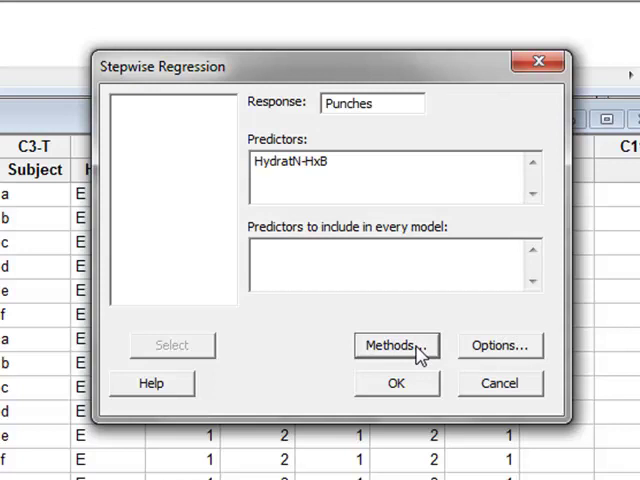
Switch the selection method to backward elimination with alpha to remove 0.1
click(396, 344)
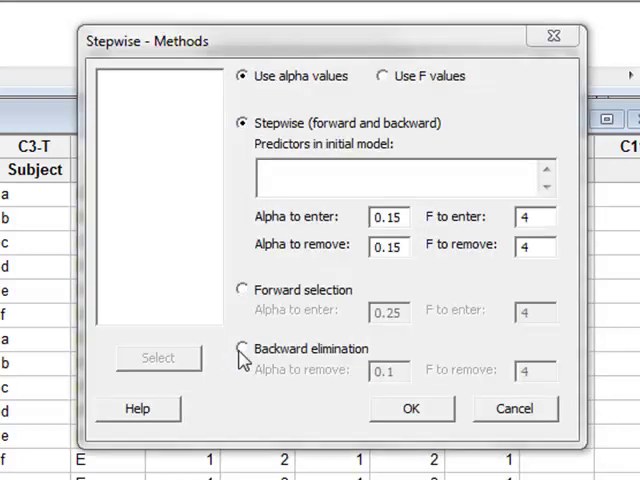
click(242, 348)
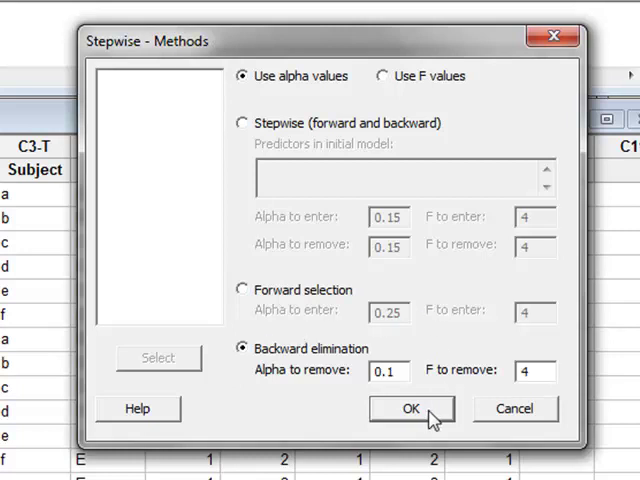
click(408, 408)
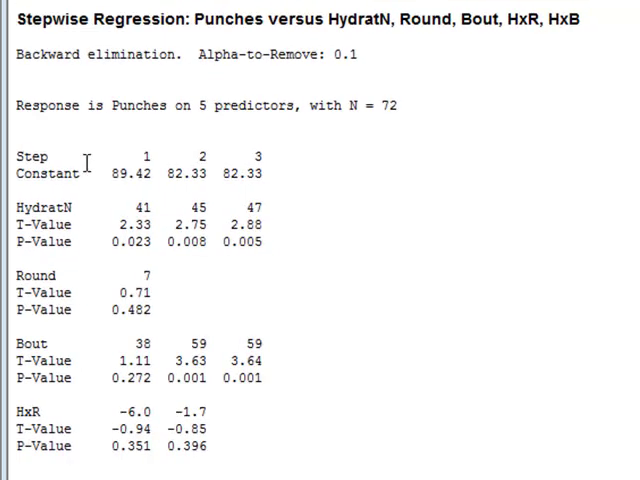
Run the backward-elimination regression, producing three elimination steps in the session window
click(108, 20)
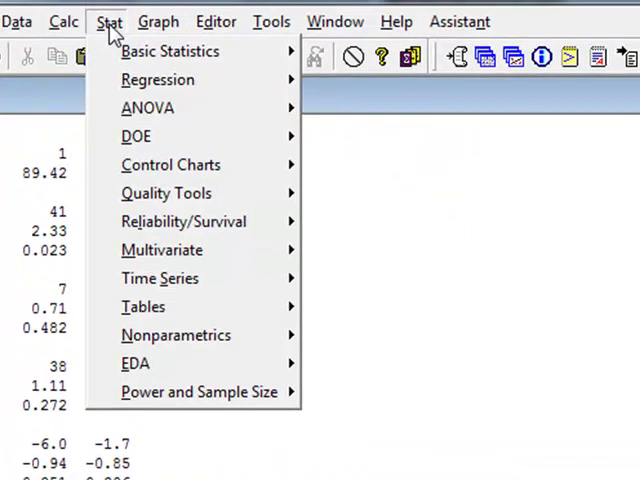
Rerun the stepwise regression with forward selection at alpha to enter 0.25, adding HxB, Bout and HydratN
click(156, 80)
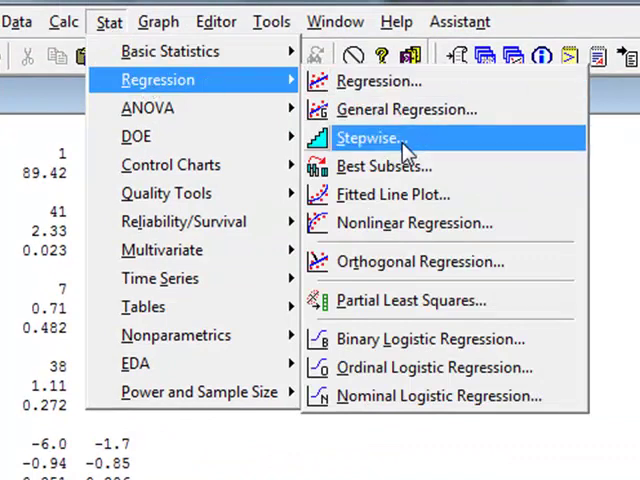
click(370, 136)
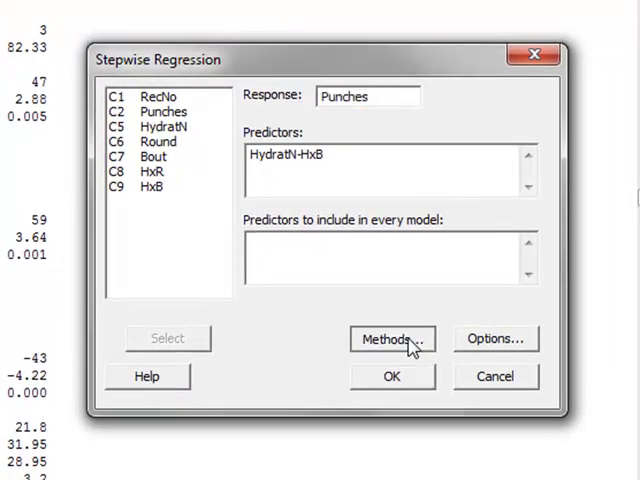
click(392, 340)
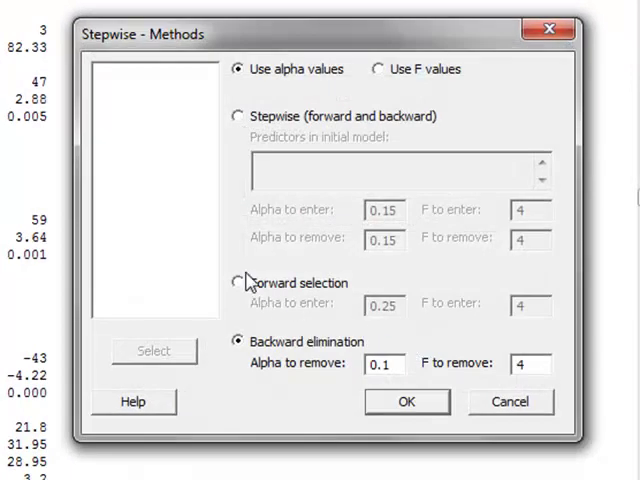
click(236, 284)
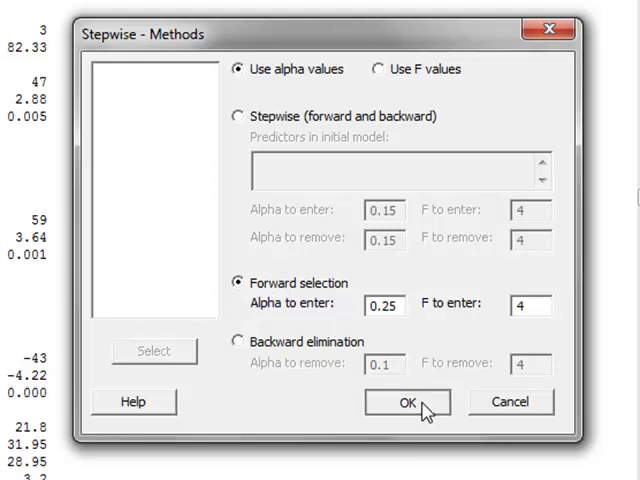
click(408, 402)
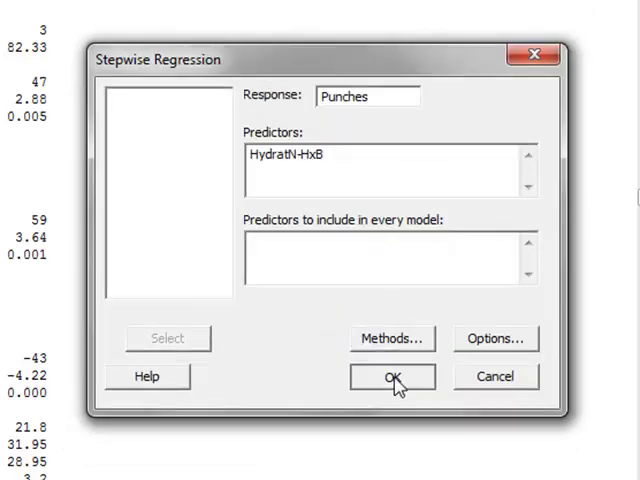
click(392, 376)
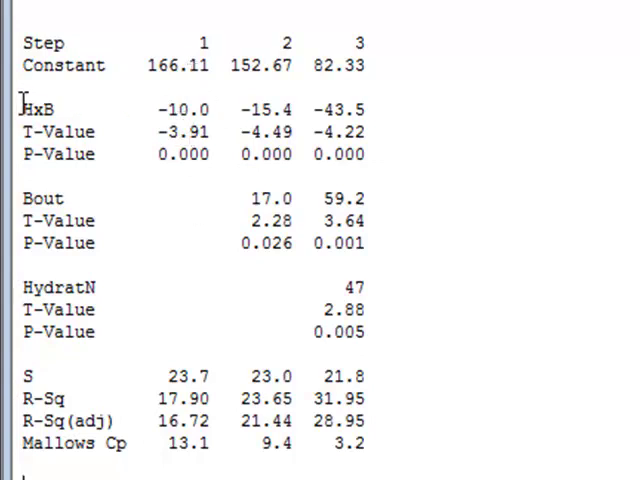
mouse_move(190, 120)
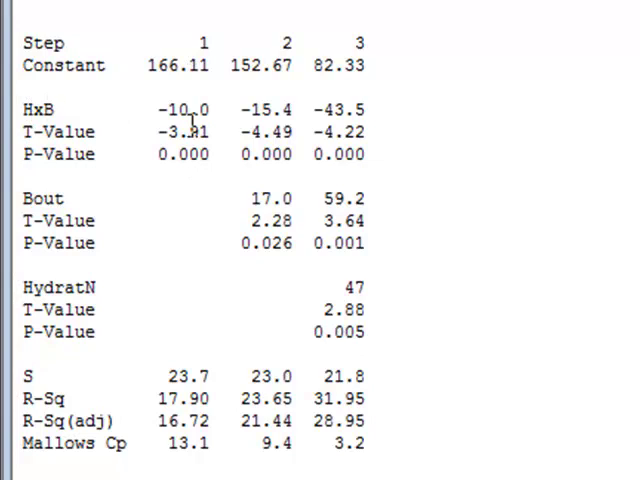
mouse_move(276, 284)
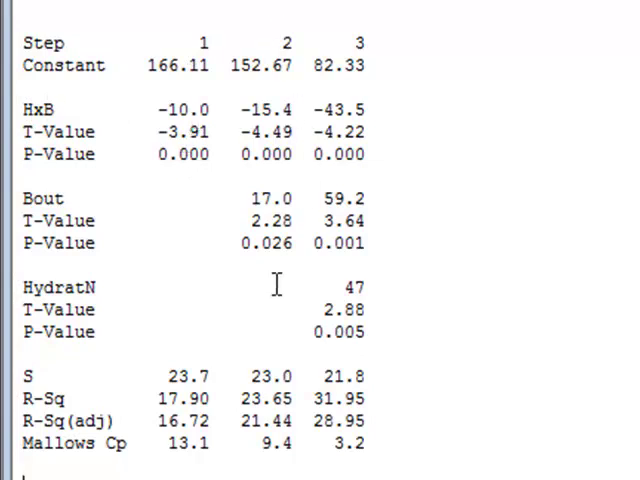
mouse_move(258, 240)
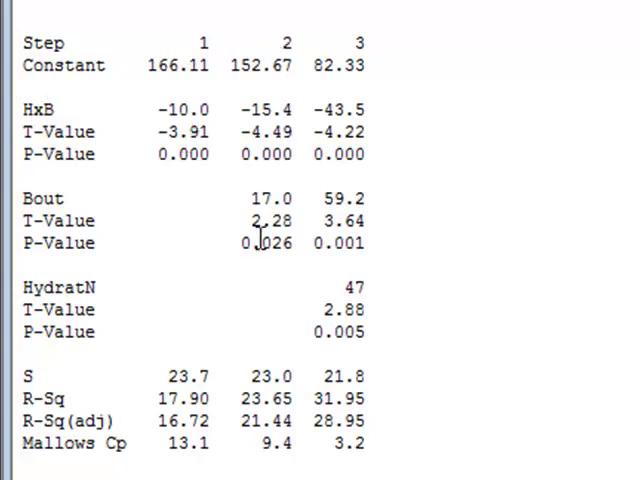
mouse_move(72, 198)
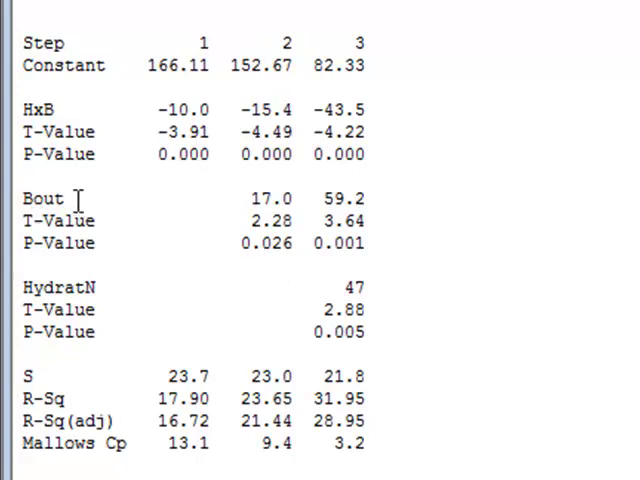
mouse_move(216, 282)
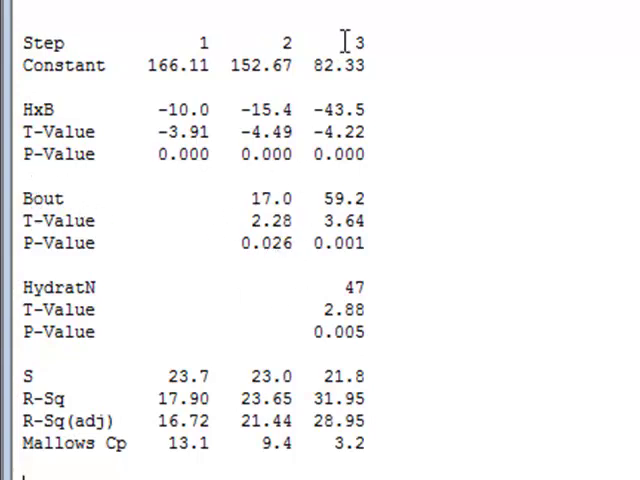
mouse_move(348, 368)
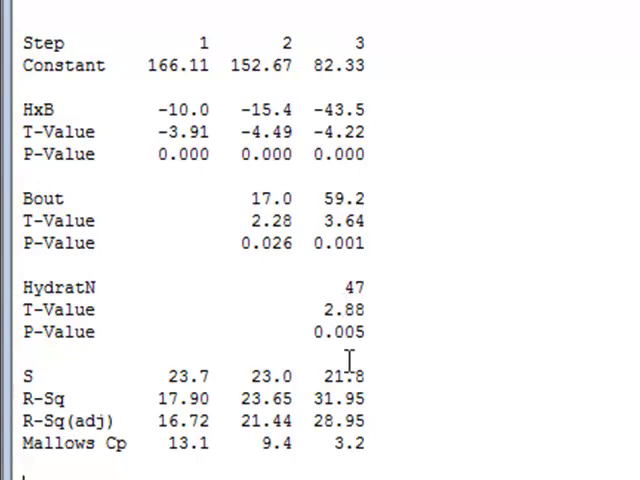
mouse_move(62, 298)
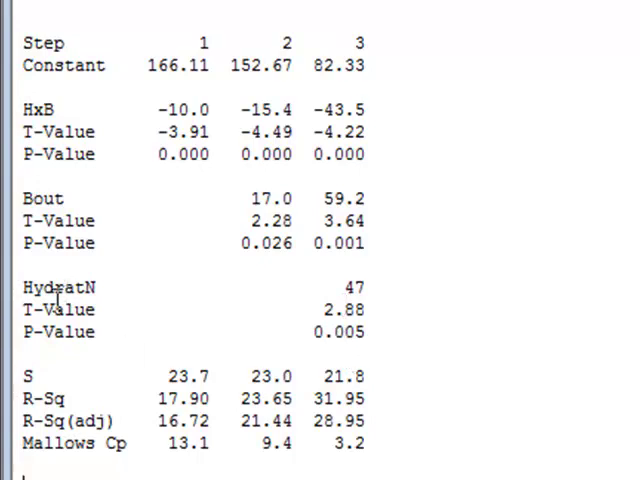
mouse_move(380, 336)
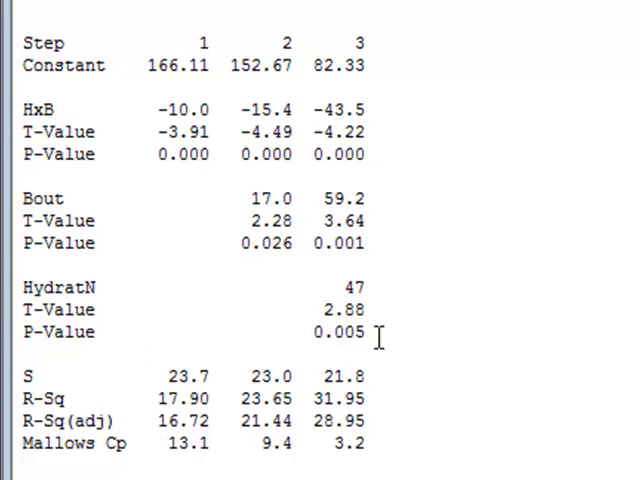
mouse_move(378, 88)
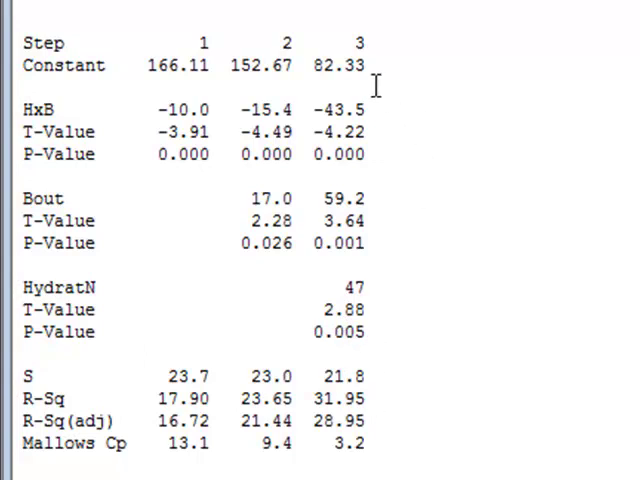
mouse_move(380, 338)
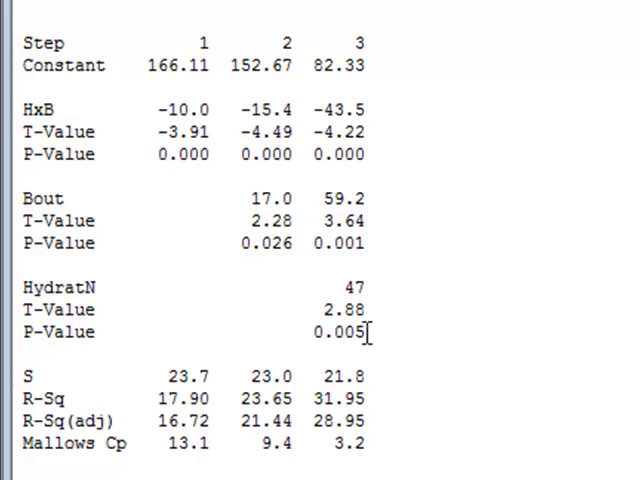
mouse_move(356, 88)
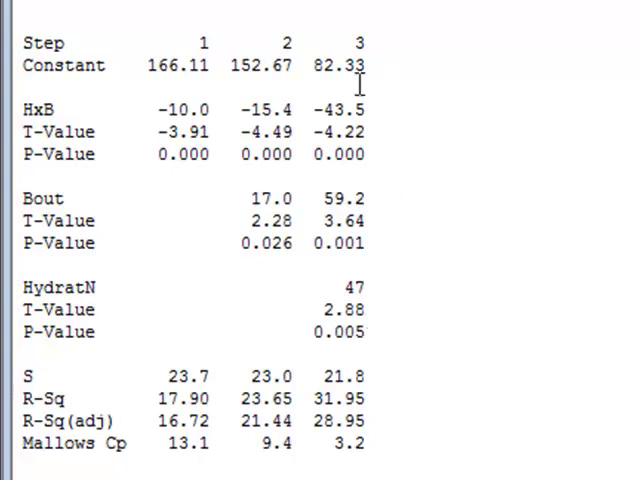
mouse_move(352, 292)
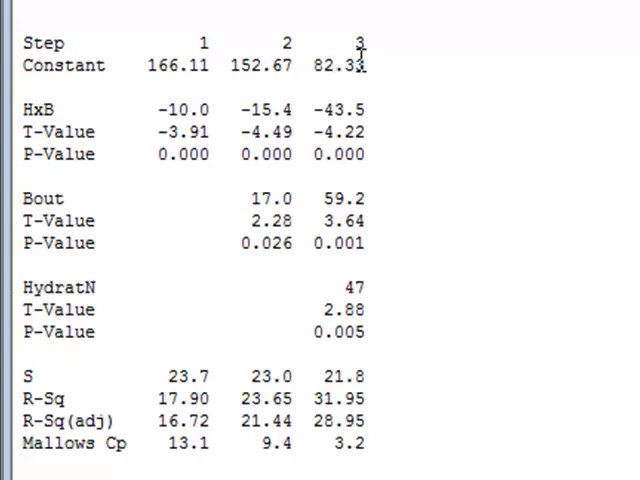
mouse_move(300, 334)
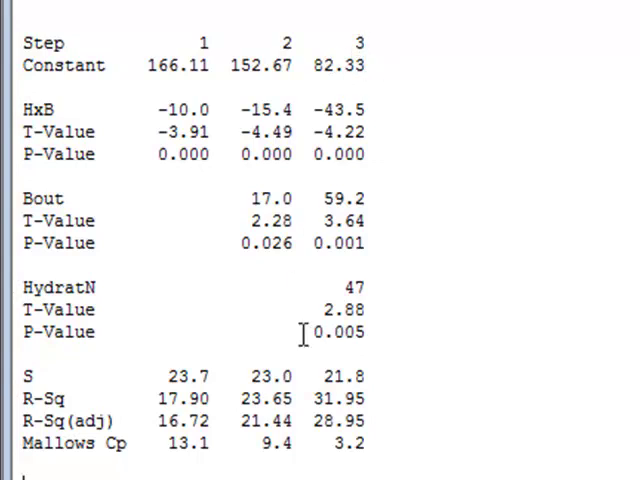
mouse_move(308, 376)
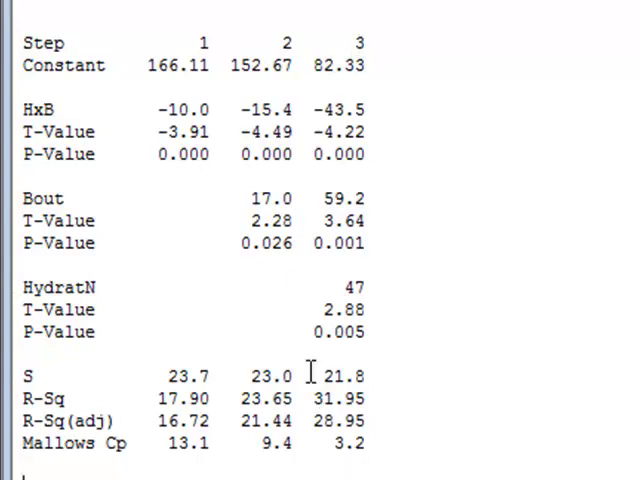
mouse_move(408, 452)
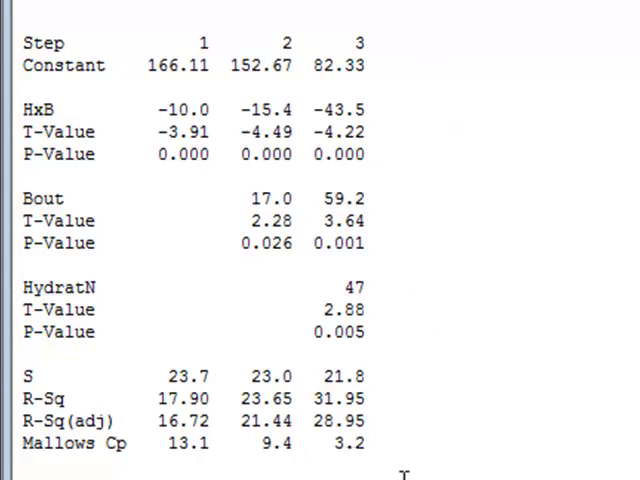
mouse_move(406, 458)
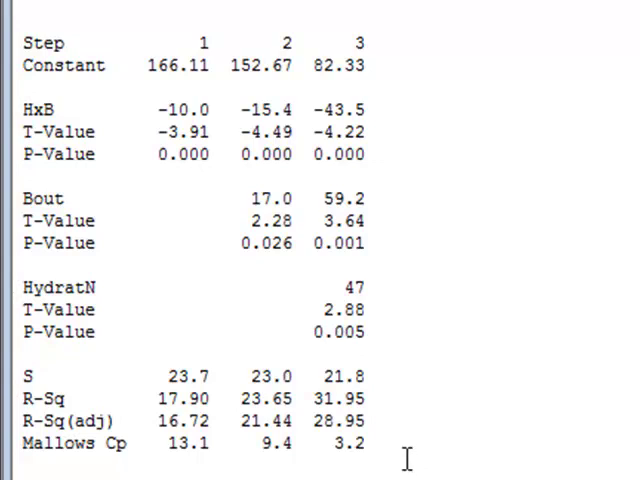